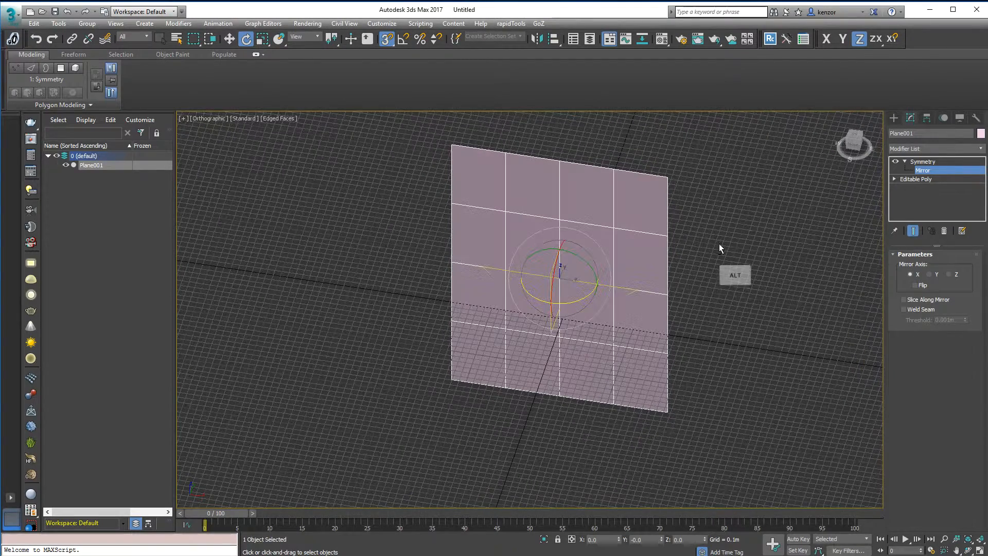
pyautogui.moveTo(748, 204)
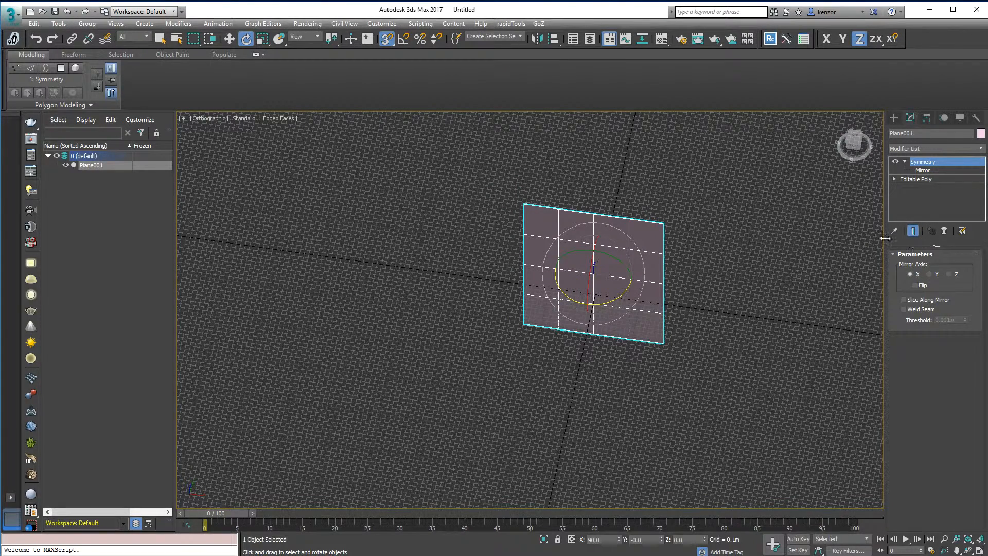
# Step: Select the base Editable Poly, then the first Symmetry's Mirror gizmo
pyautogui.click(916, 179)
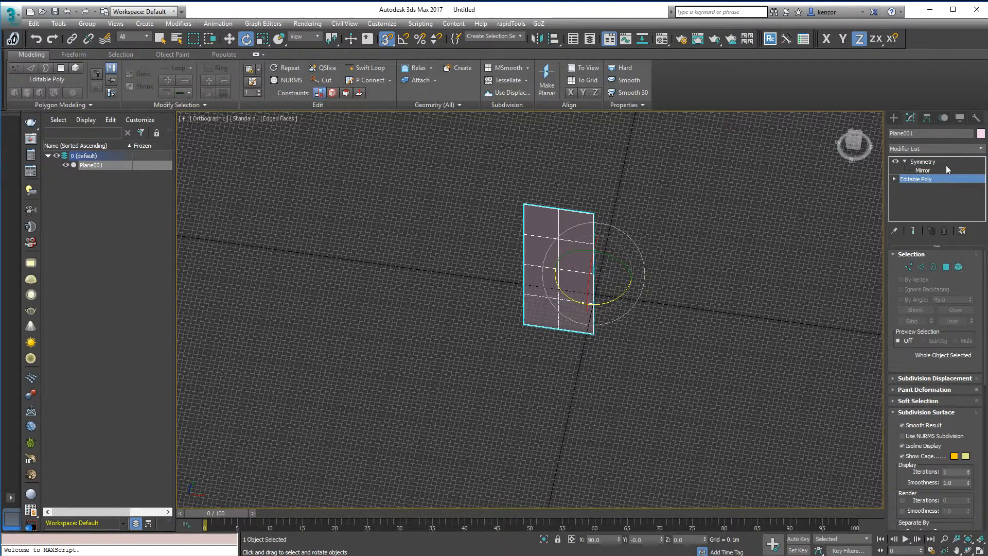
pyautogui.click(922, 170)
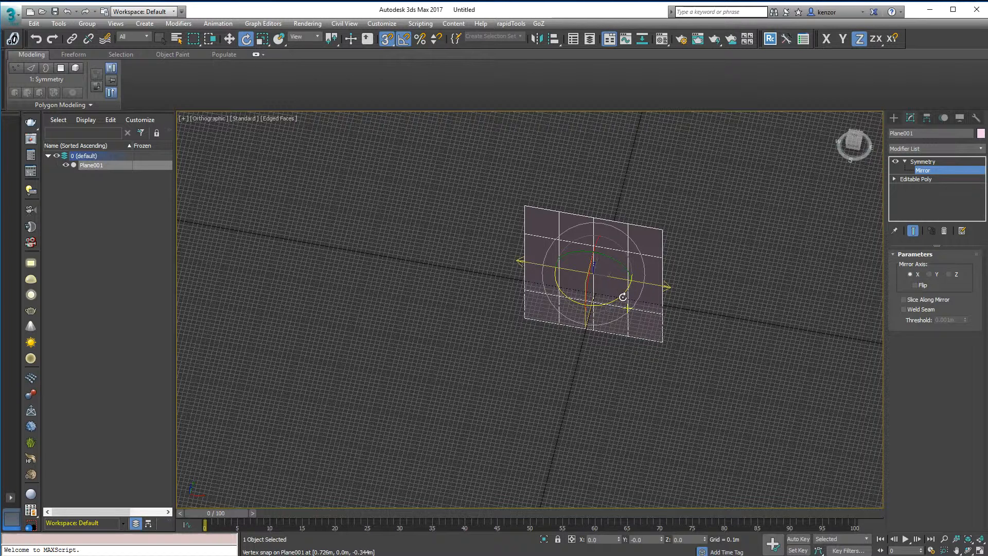
pyautogui.moveTo(618, 302)
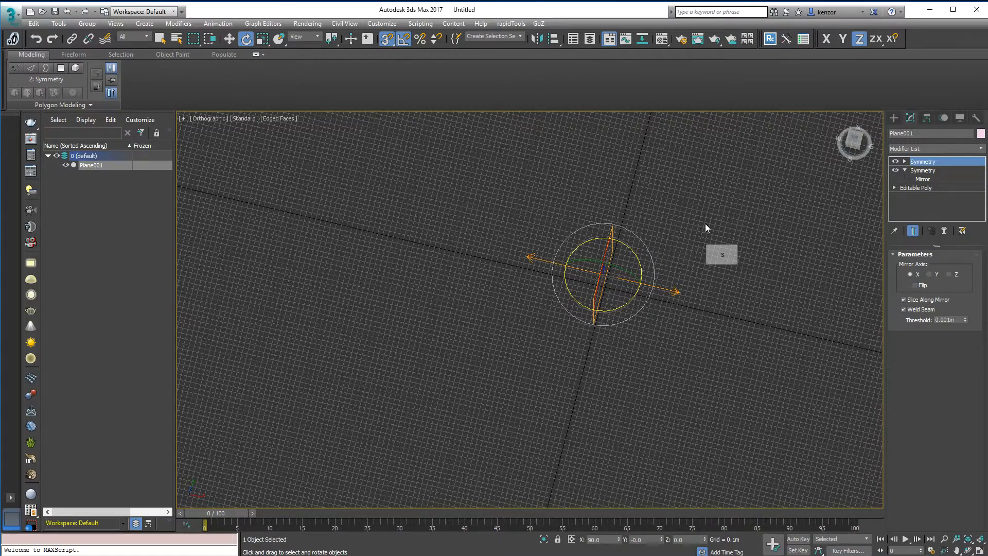
# Step: Return to the Editable Poly, orbit the plane, and toggle Slice Along Mirror
pyautogui.click(915, 187)
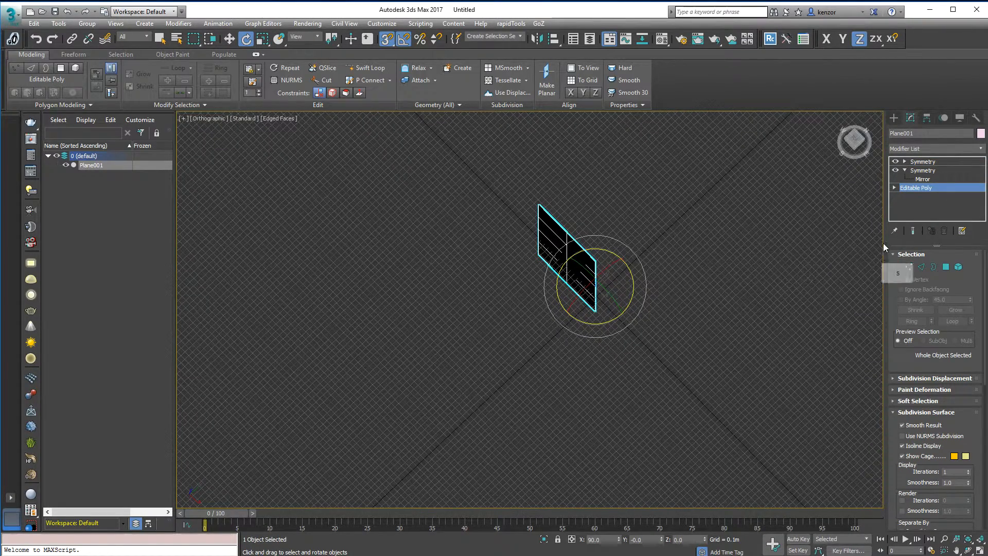
pyautogui.moveTo(592, 283); pyautogui.dragTo(573, 239)
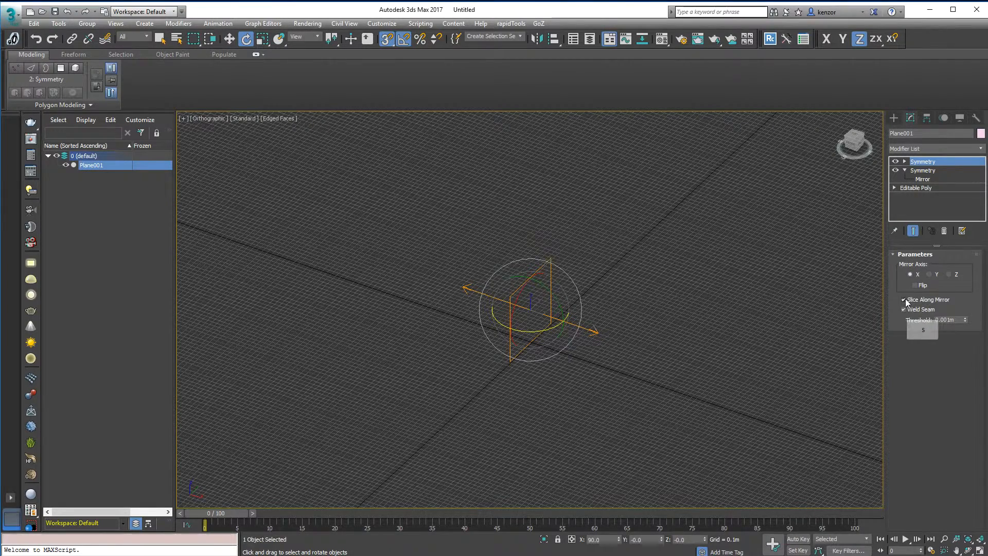
pyautogui.click(905, 300)
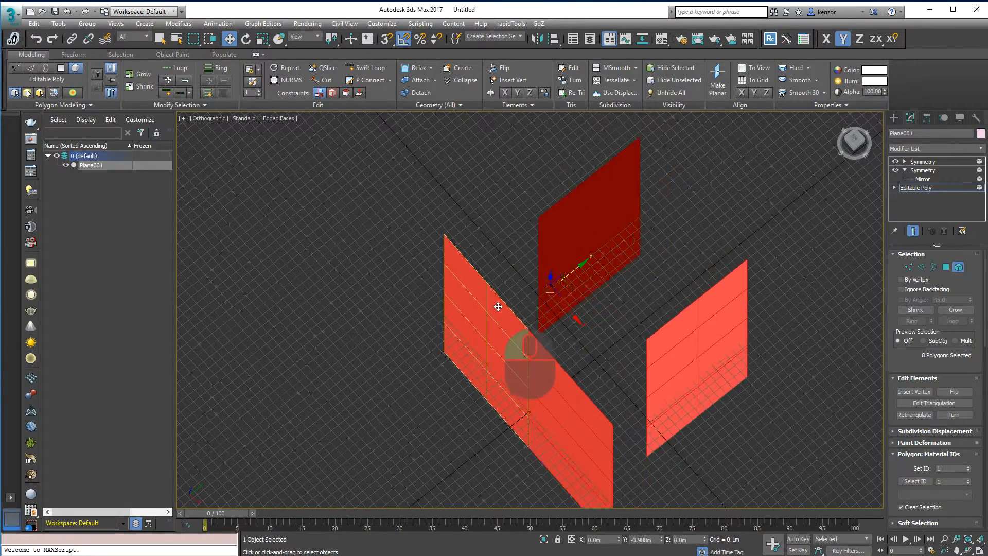
# Step: Move the panel polygons off-center, then switch to the Rotate tool
pyautogui.moveTo(497, 306); pyautogui.dragTo(601, 209)
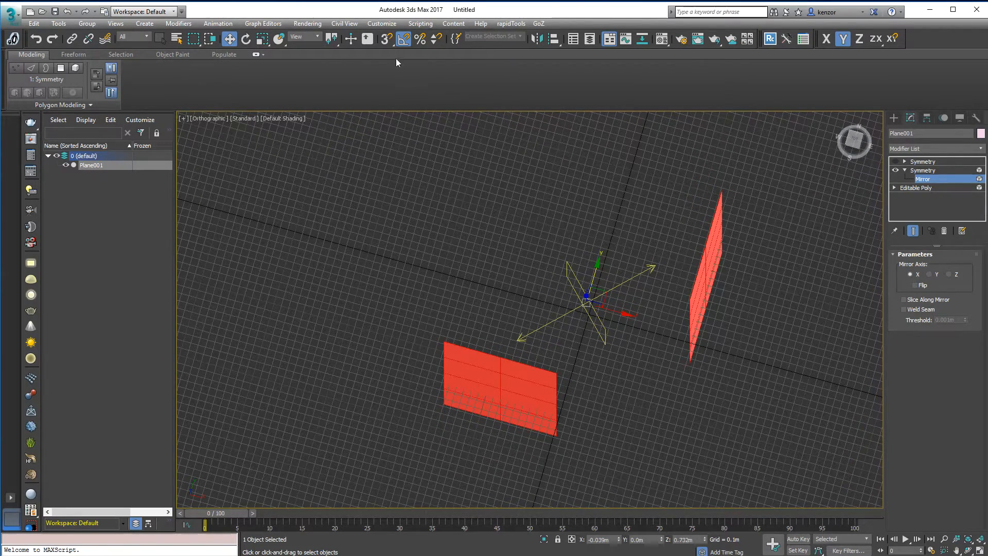
pyautogui.click(245, 38)
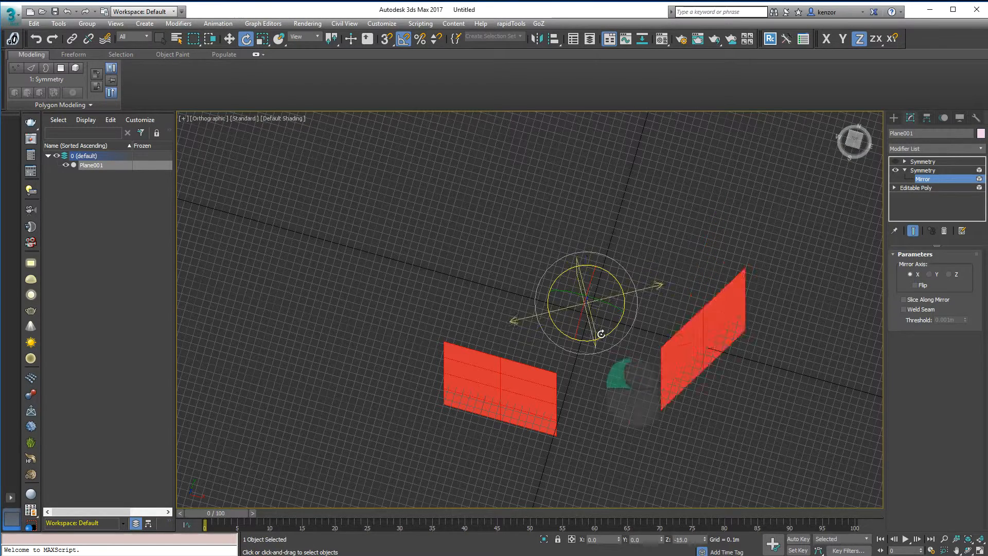
# Step: Rotate the lower Symmetry's mirror plane 90° to turn the panel
pyautogui.moveTo(587, 302); pyautogui.dragTo(548, 334)
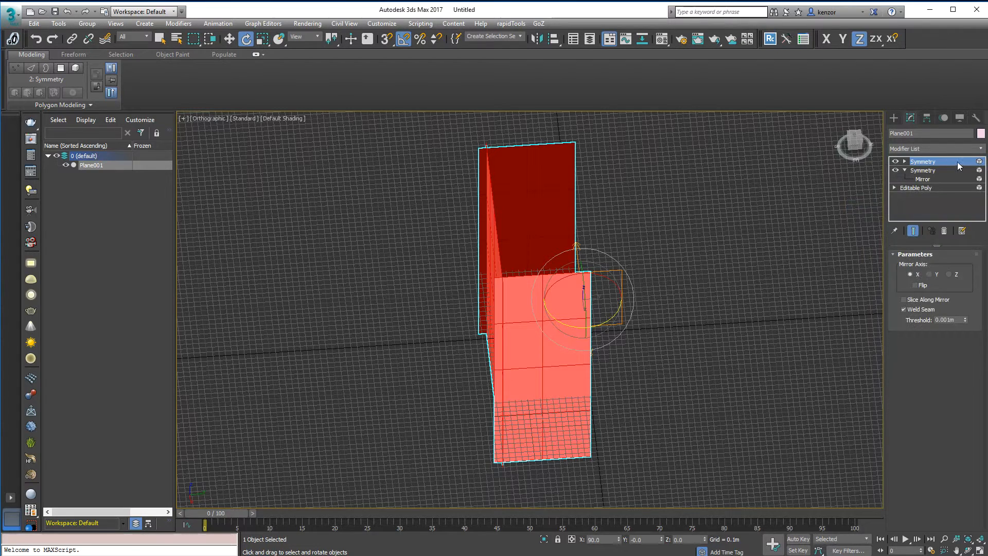
# Step: Copy and paste the top Symmetry modifier, mirroring it on Z
pyautogui.rightClick(923, 161)
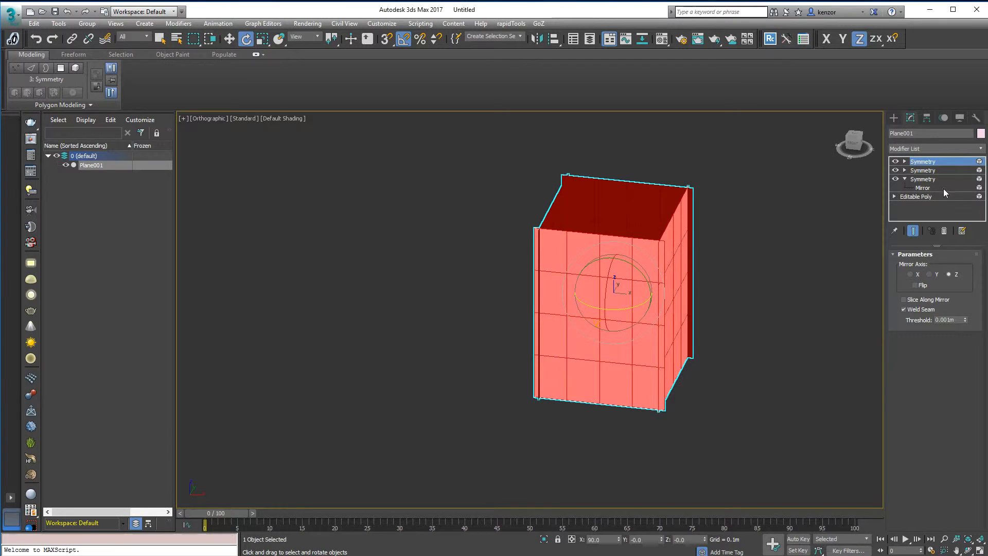
# Step: On the lowest Symmetry, toggle slicing and flip the kept side, then flip back
pyautogui.click(923, 187)
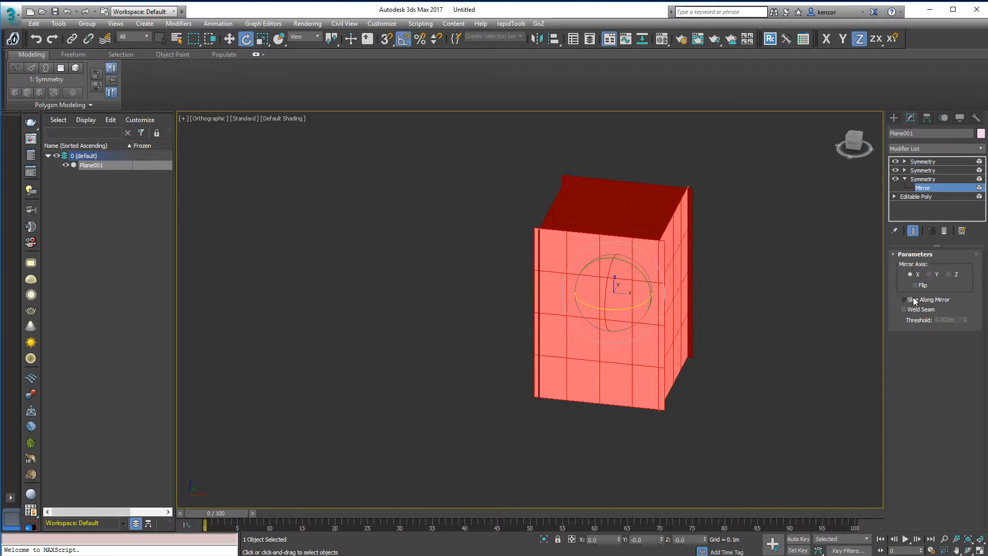
pyautogui.click(903, 300)
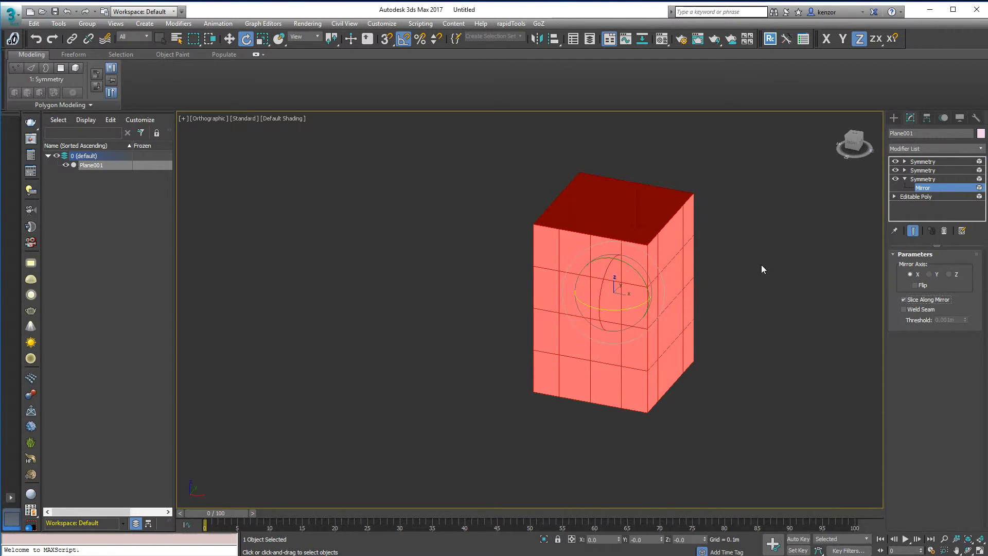
pyautogui.click(915, 285)
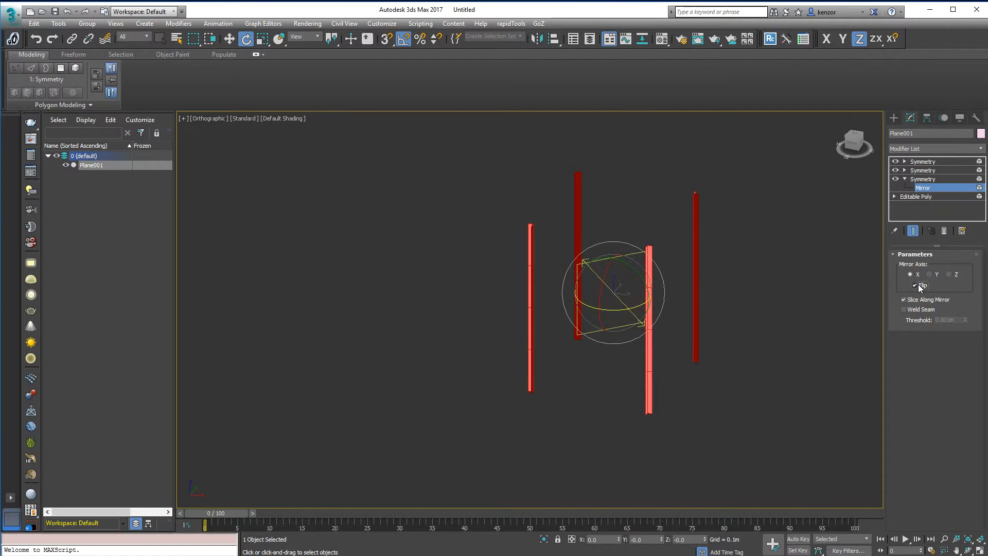
pyautogui.click(915, 285)
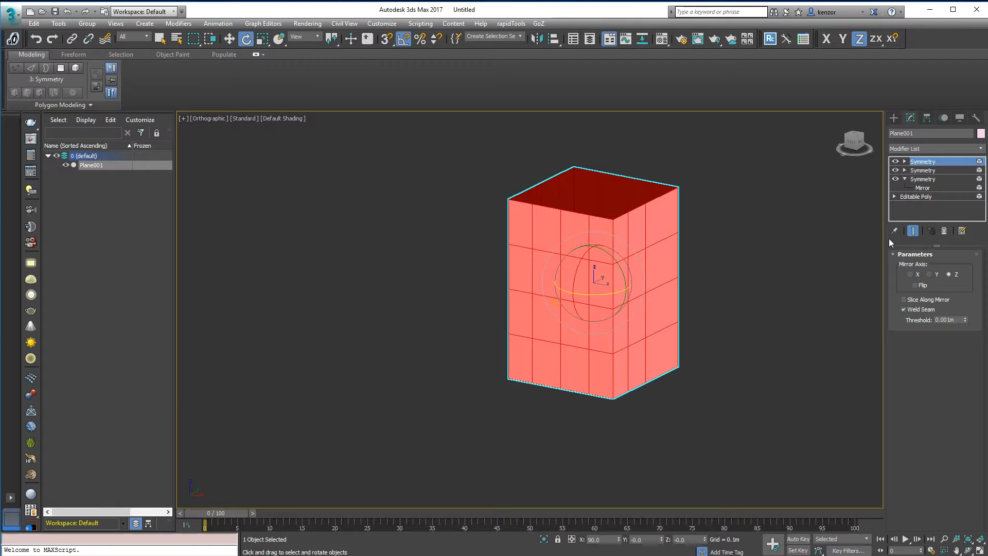
# Step: Inspect the base Editable Poly, then select the lowest Symmetry modifier
pyautogui.click(916, 196)
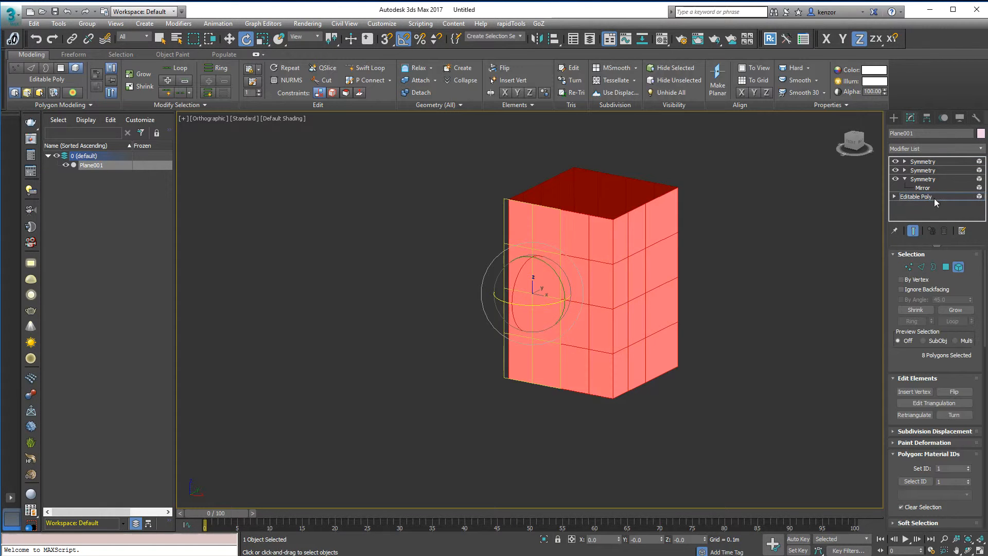
pyautogui.click(894, 196)
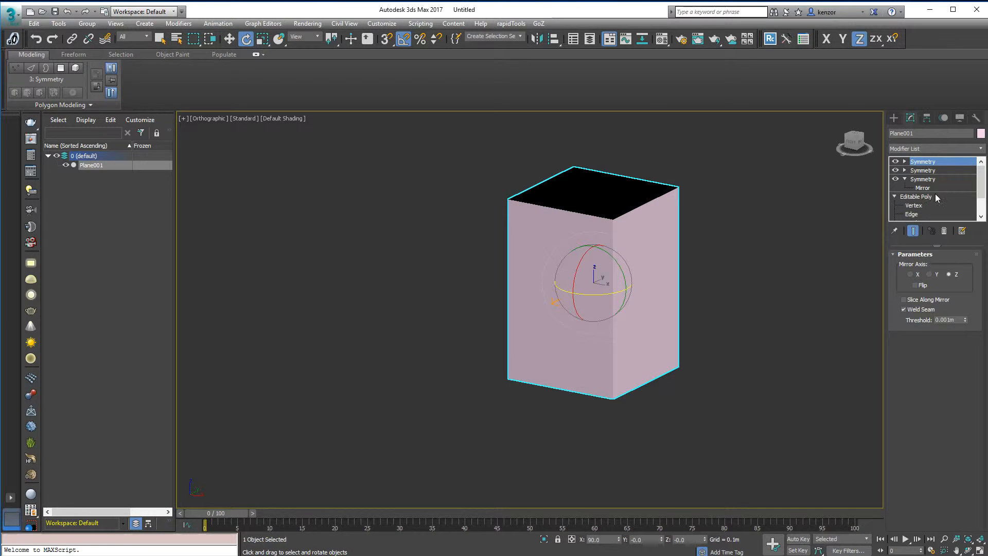
pyautogui.click(923, 179)
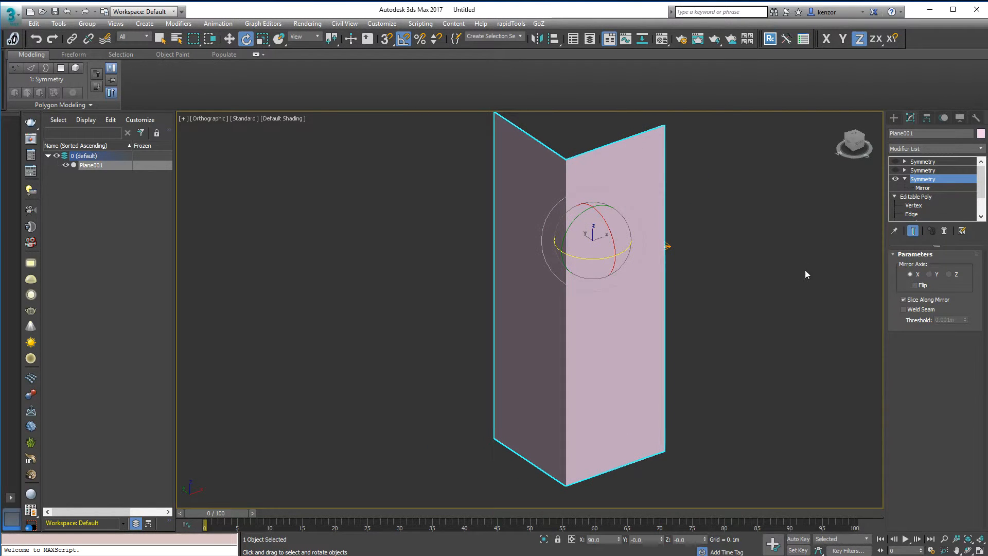
# Step: Toggle Weld Seam on and off, then return to the Editable Poly
pyautogui.click(905, 300)
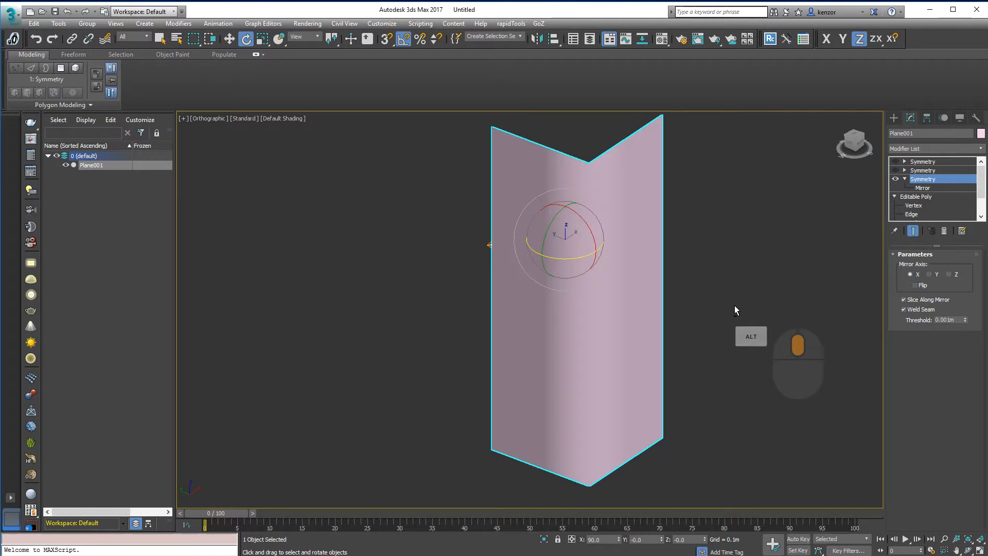
pyautogui.click(903, 310)
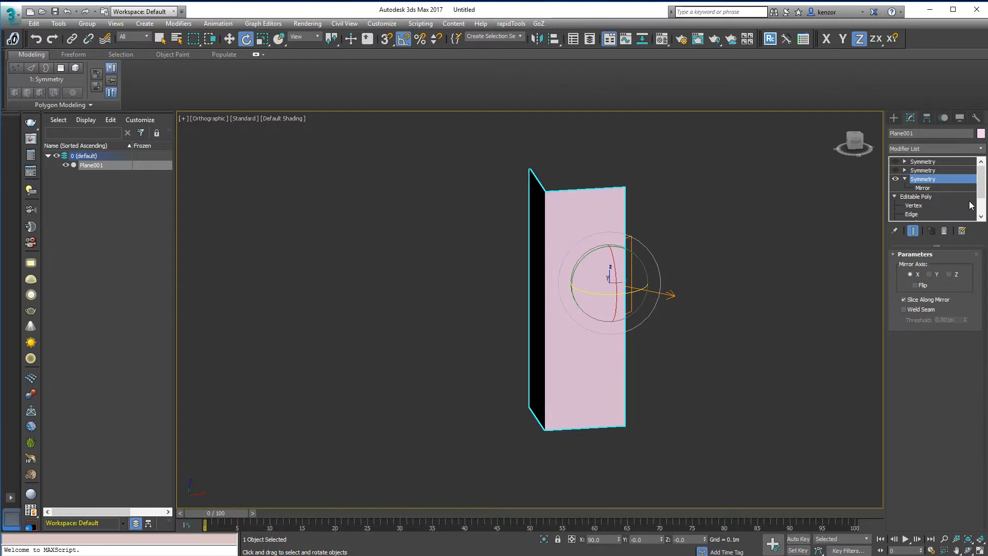
pyautogui.click(915, 196)
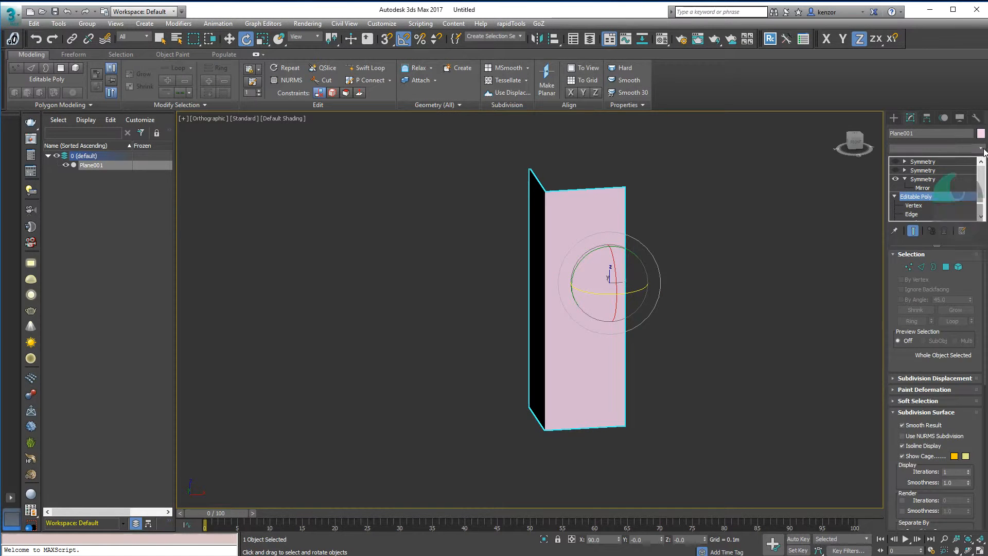
# Step: Add an Edit Poly modifier above the Editable Poly from the Modifier List
pyautogui.click(981, 148)
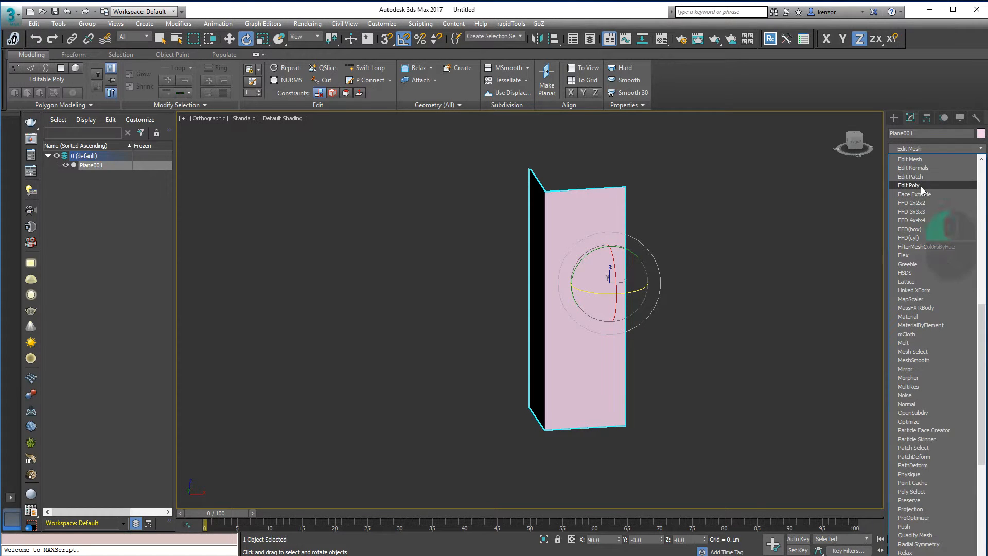
pyautogui.click(908, 186)
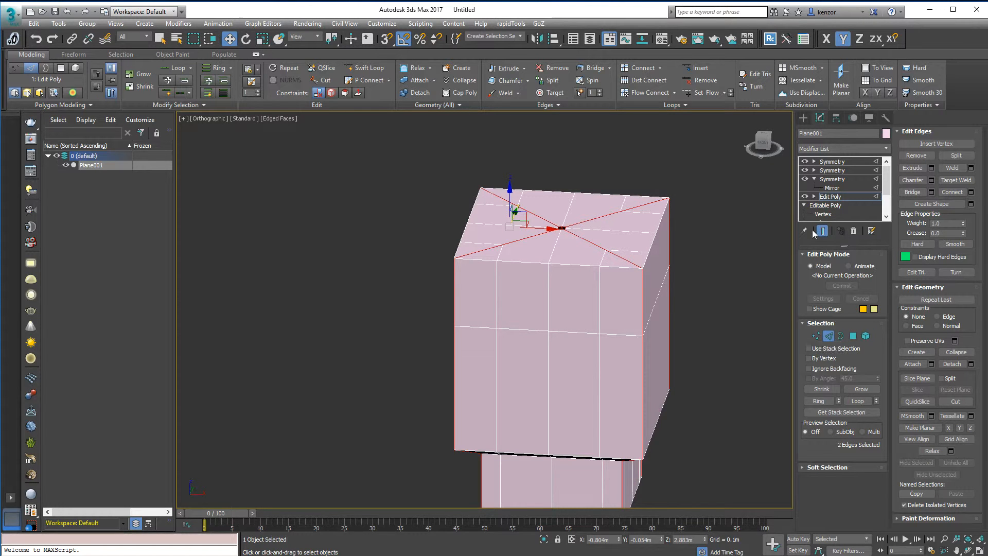
# Step: Raise the top diagonal edges into a peaked roof, then switch to Vertex mode
pyautogui.click(832, 214)
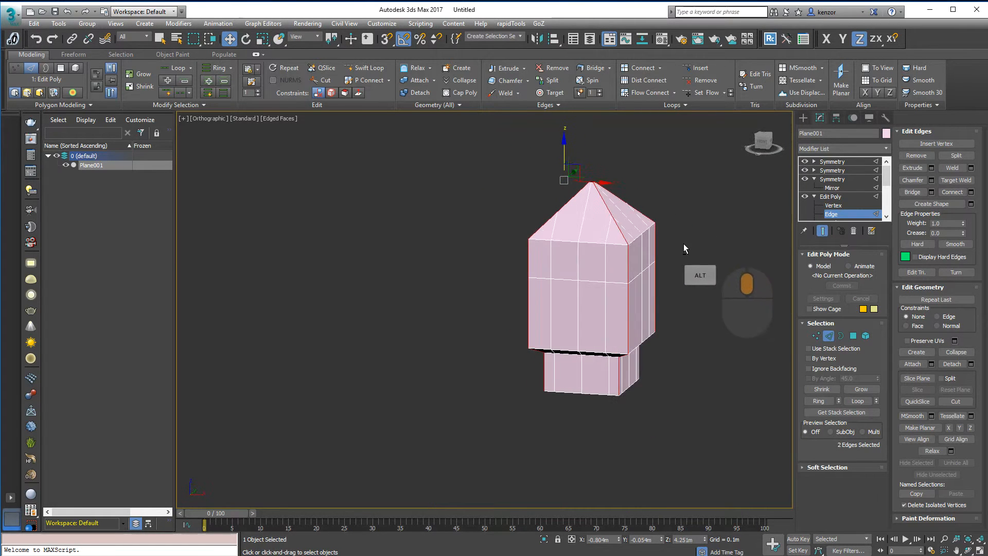
pyautogui.click(834, 204)
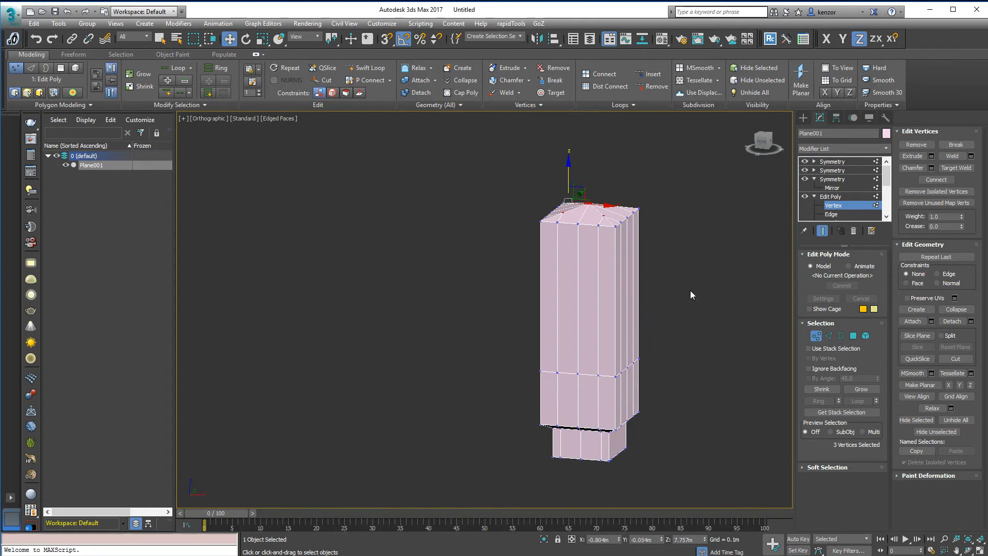
# Step: Drag the upper vertices up along Z to lengthen the tower body
pyautogui.moveTo(691, 295); pyautogui.dragTo(668, 297)
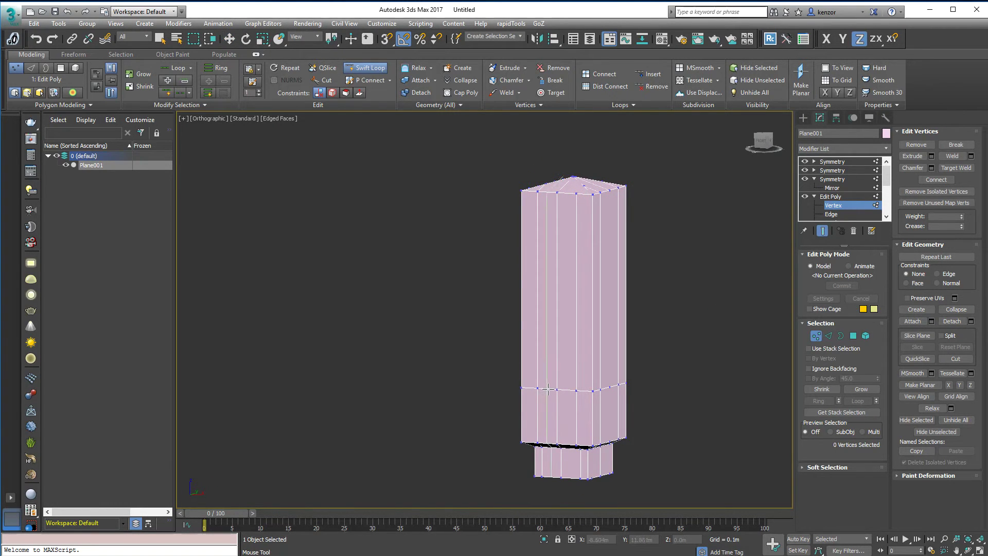
# Step: Insert an edge loop near the top of the tall tower body with Swift Loop
pyautogui.click(831, 214)
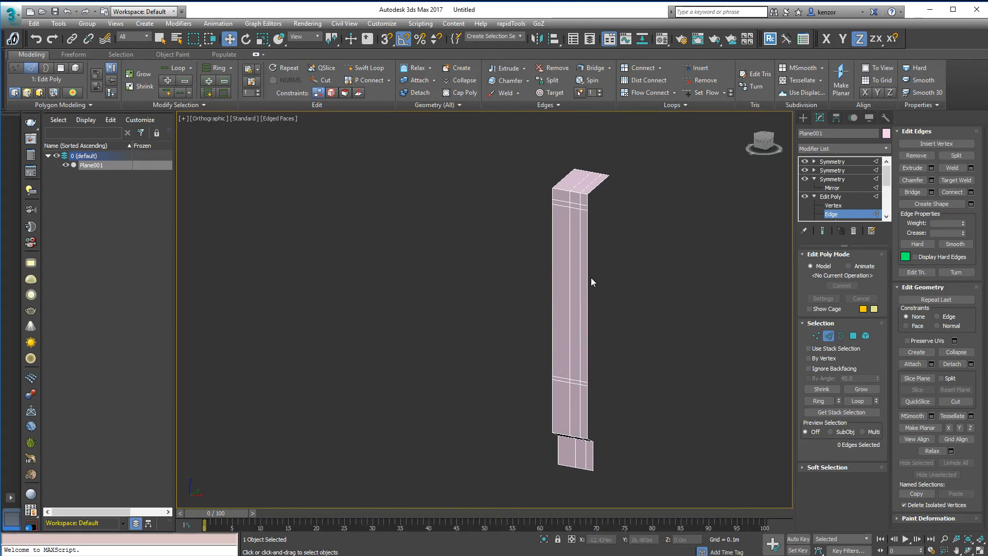
pyautogui.moveTo(844, 336)
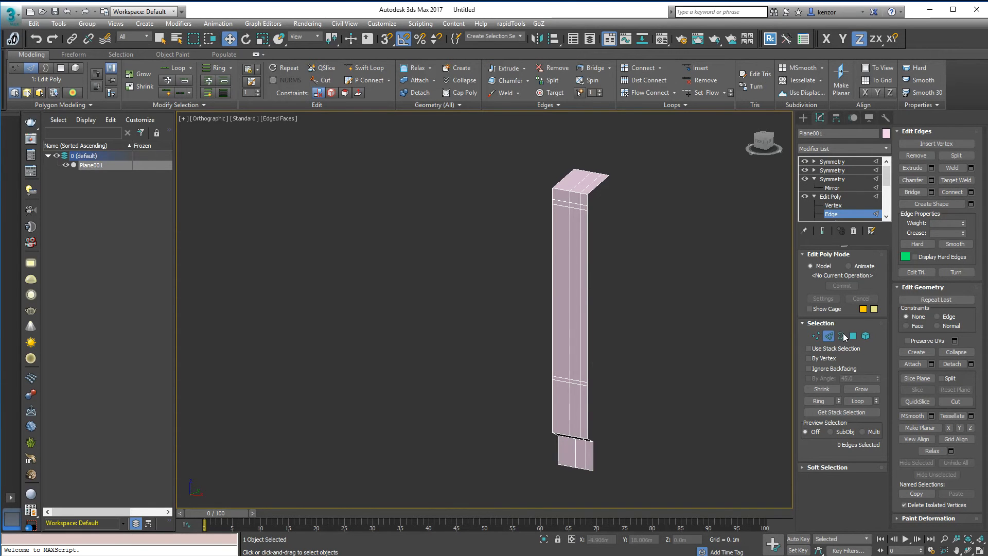